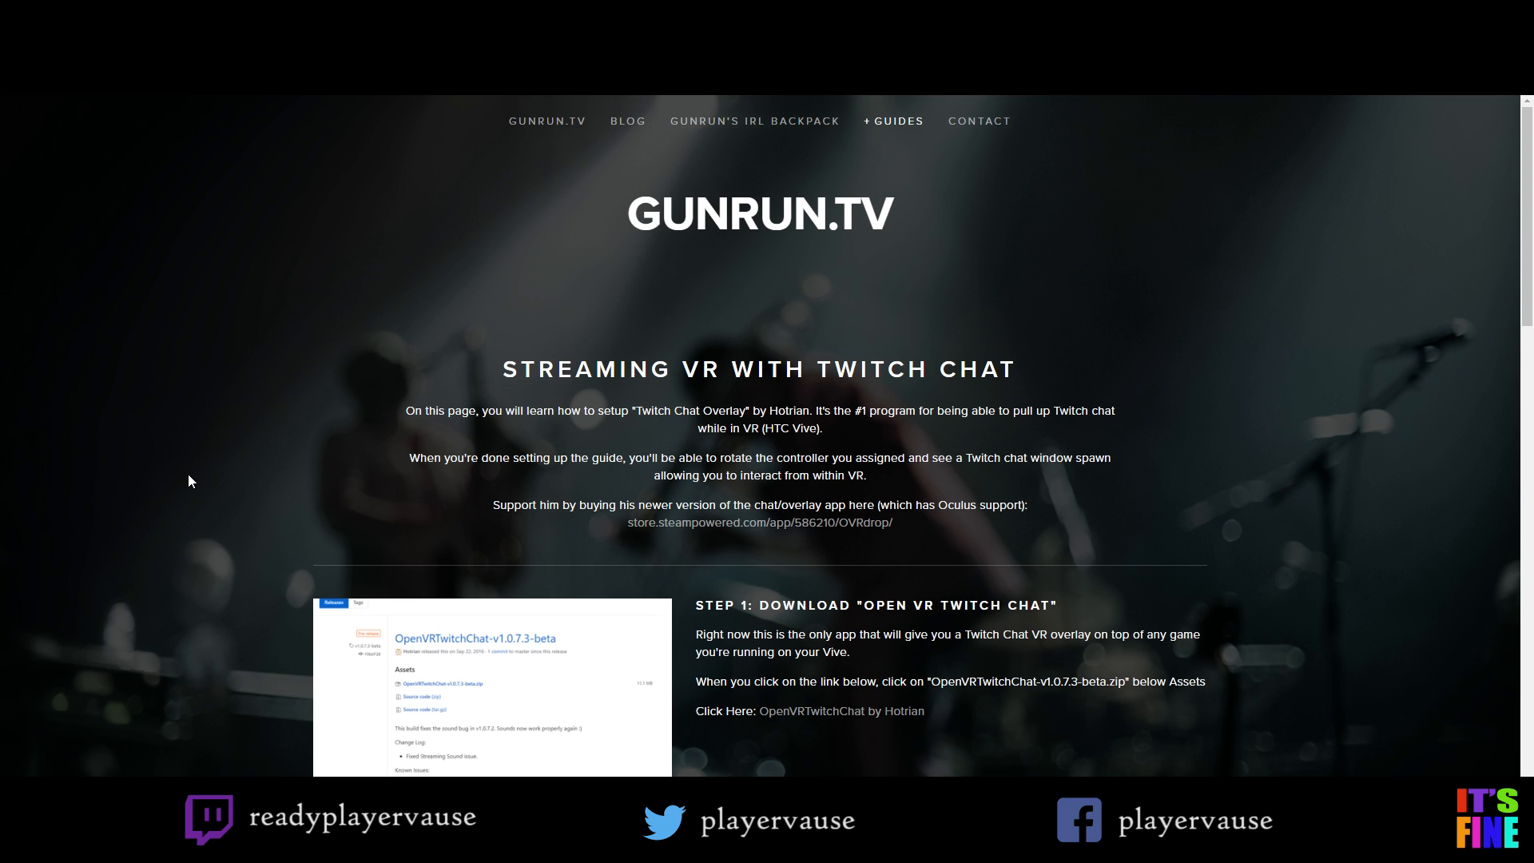
{"action": "mouse_move", "coordinate": [193, 441]}
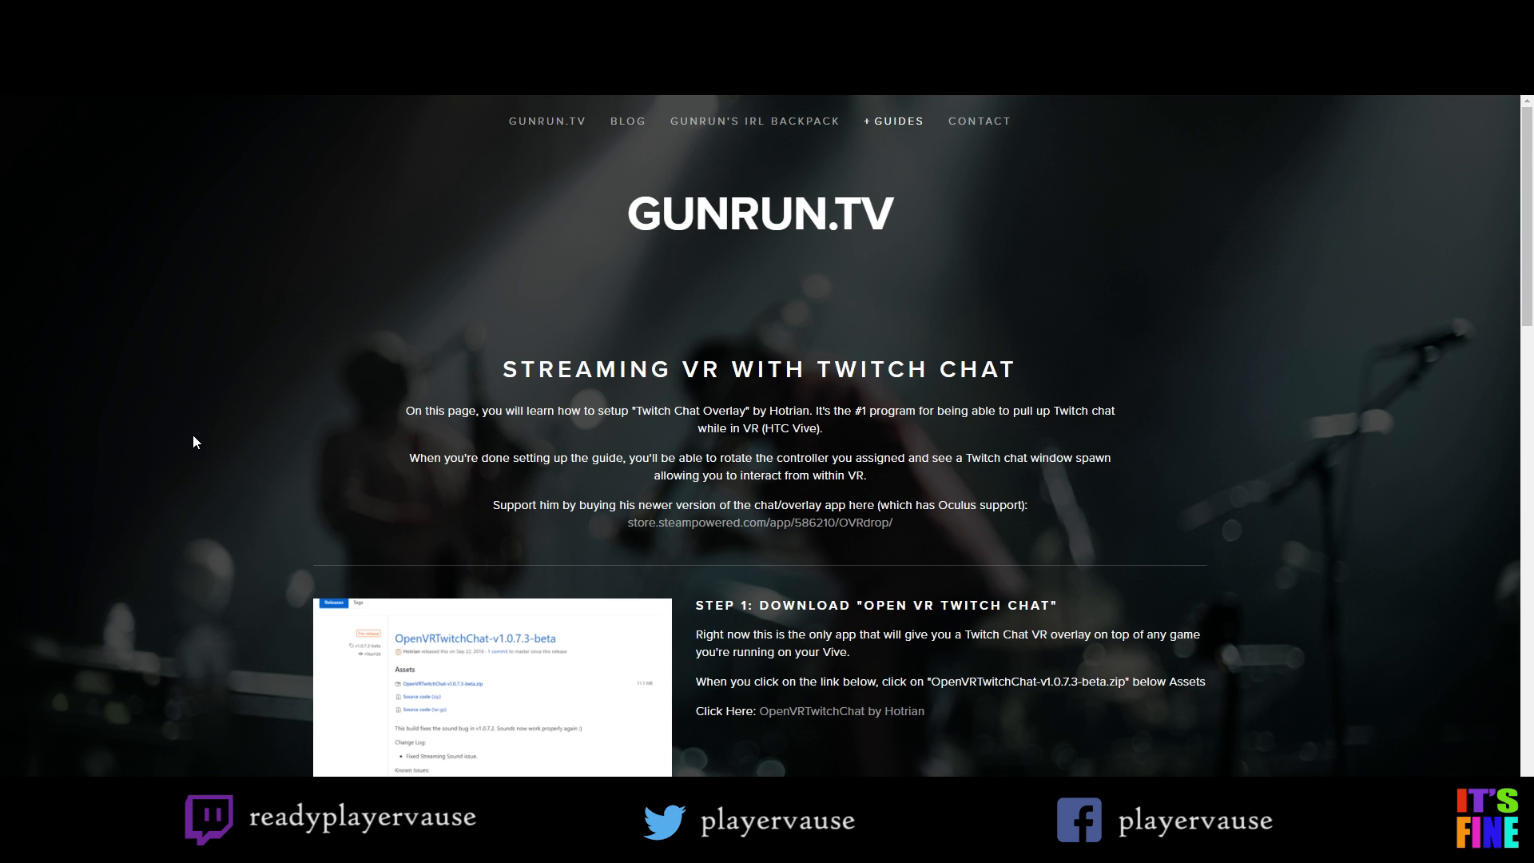
Review the OVRdrop store page, then pop the Twitch stream chat out into its own window
{"action": "scroll", "scroll_direction": "down", "scroll_amount": 3}
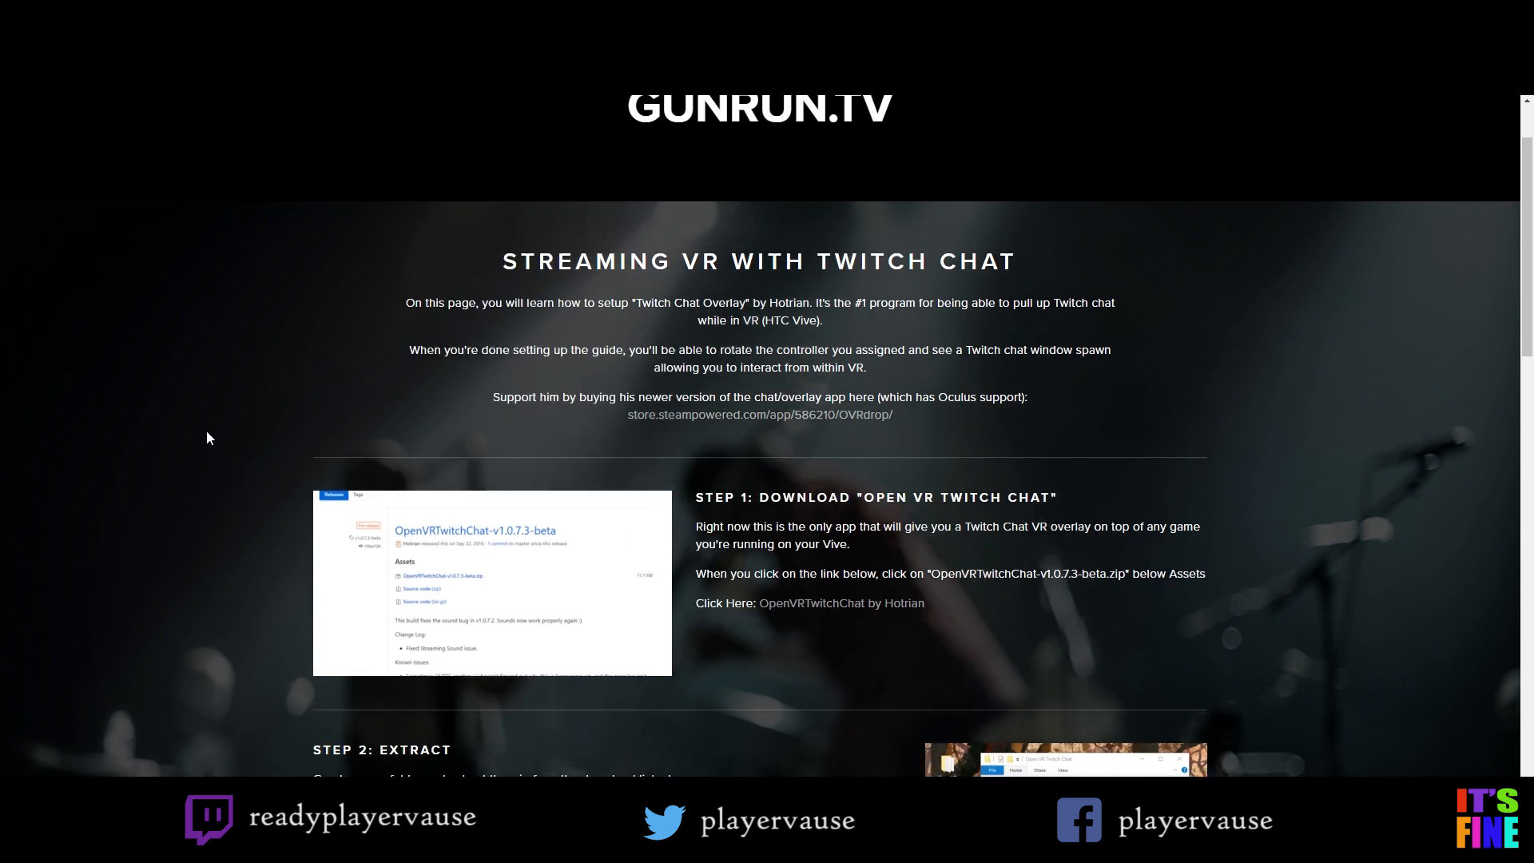
{"action": "scroll", "scroll_direction": "down", "scroll_amount": 3}
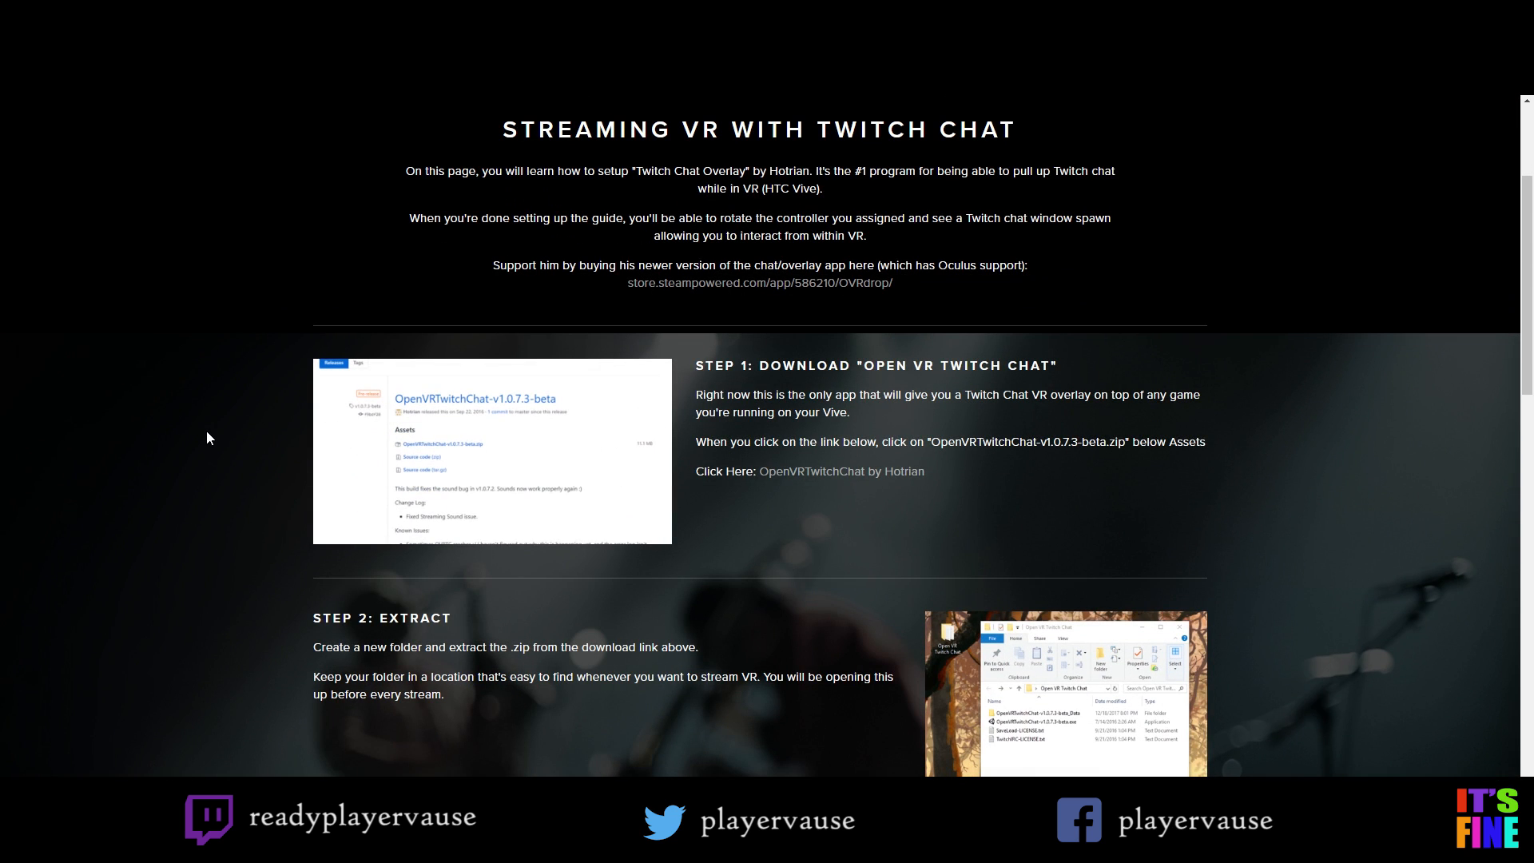
{"action": "scroll", "scroll_direction": "down", "scroll_amount": 3}
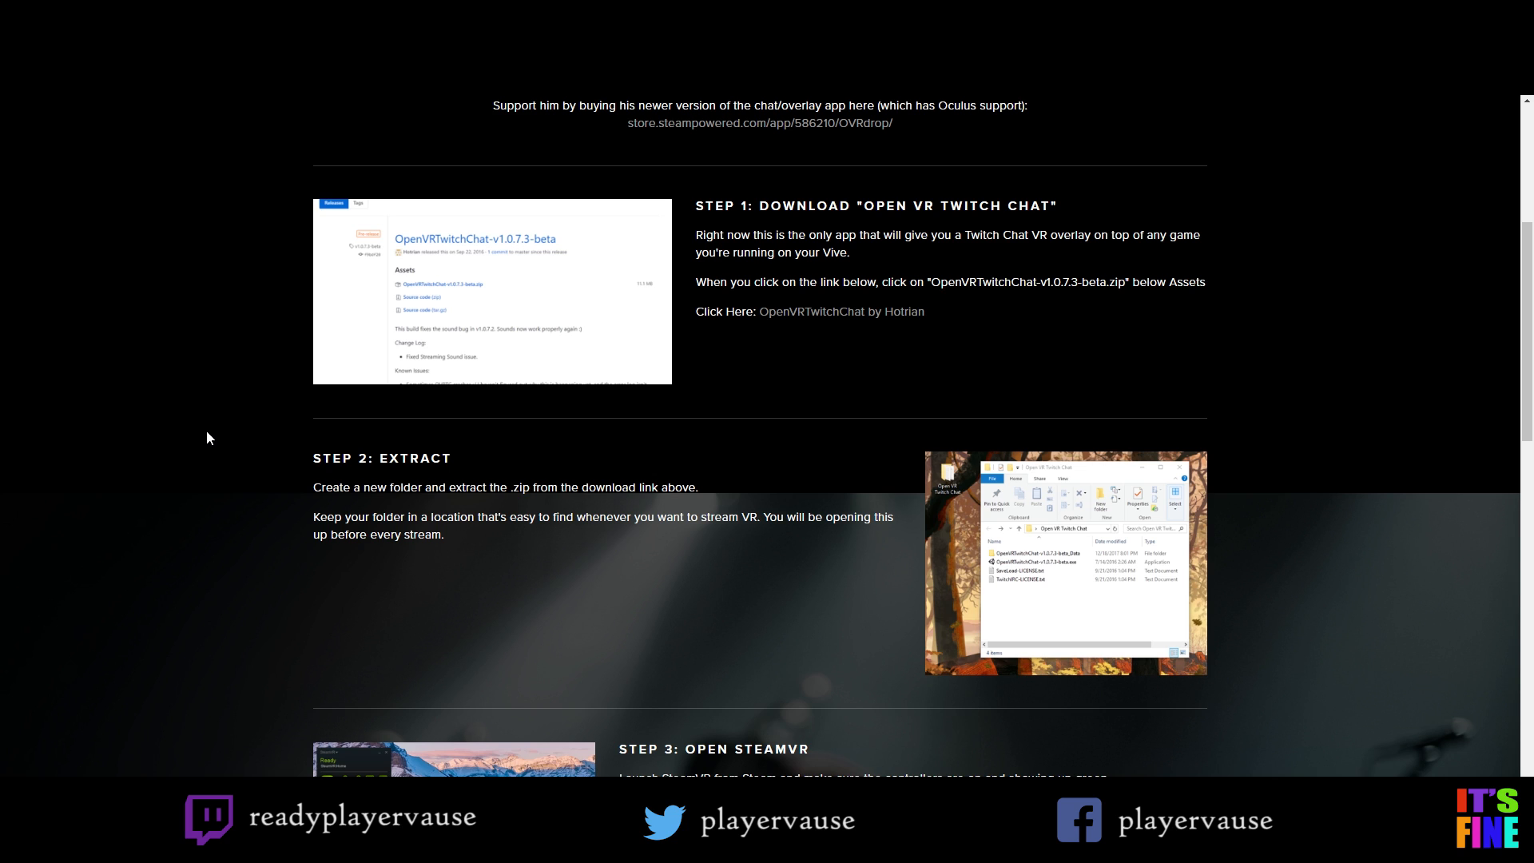
{"action": "scroll", "scroll_direction": "down", "scroll_amount": 3}
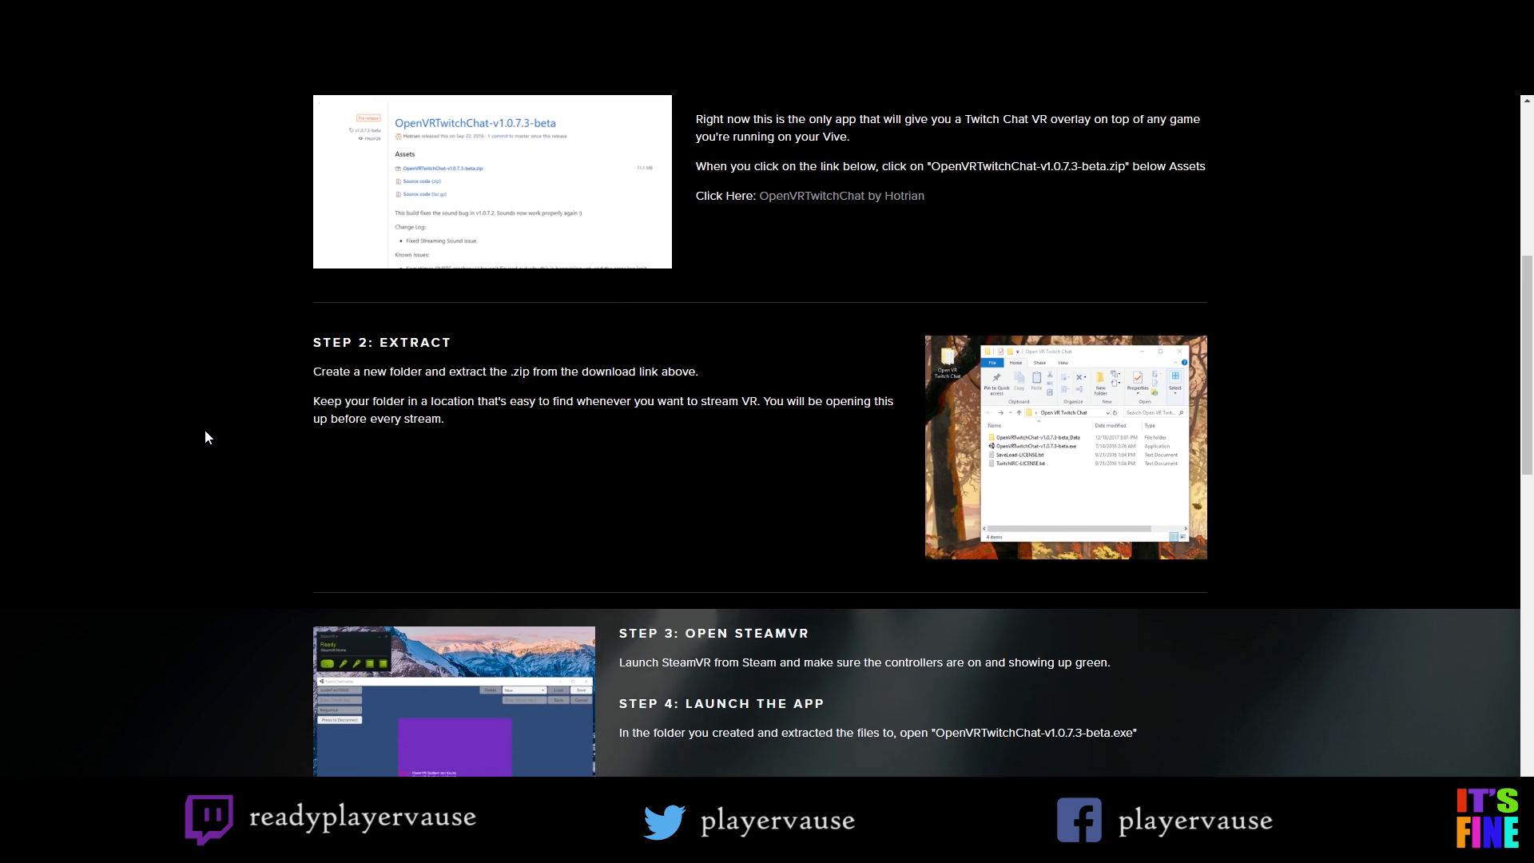
{"action": "scroll", "scroll_direction": "down", "scroll_amount": 3}
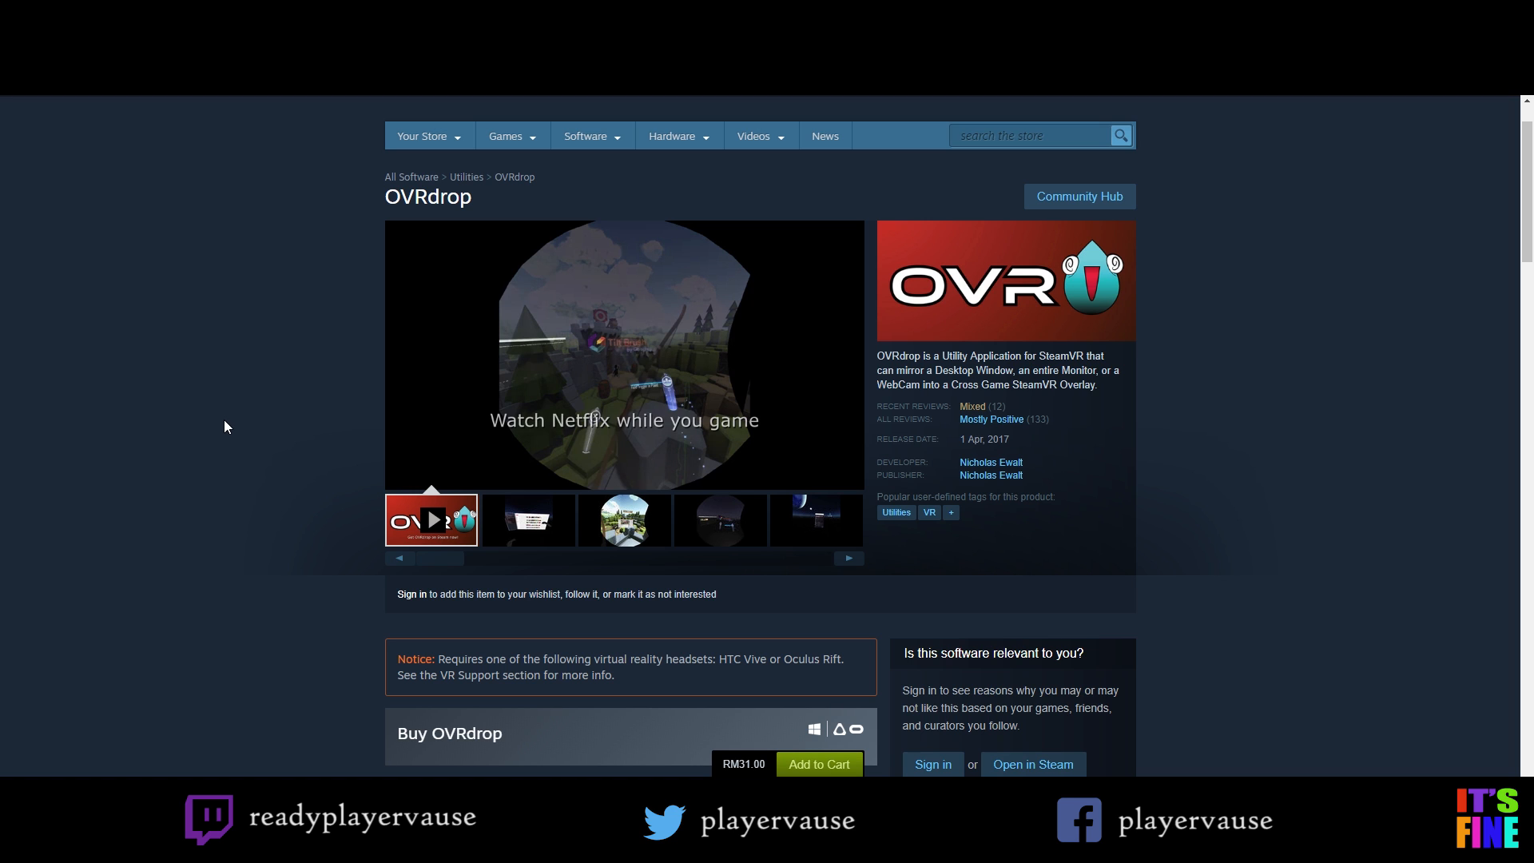
{"action": "mouse_move", "coordinate": [187, 238]}
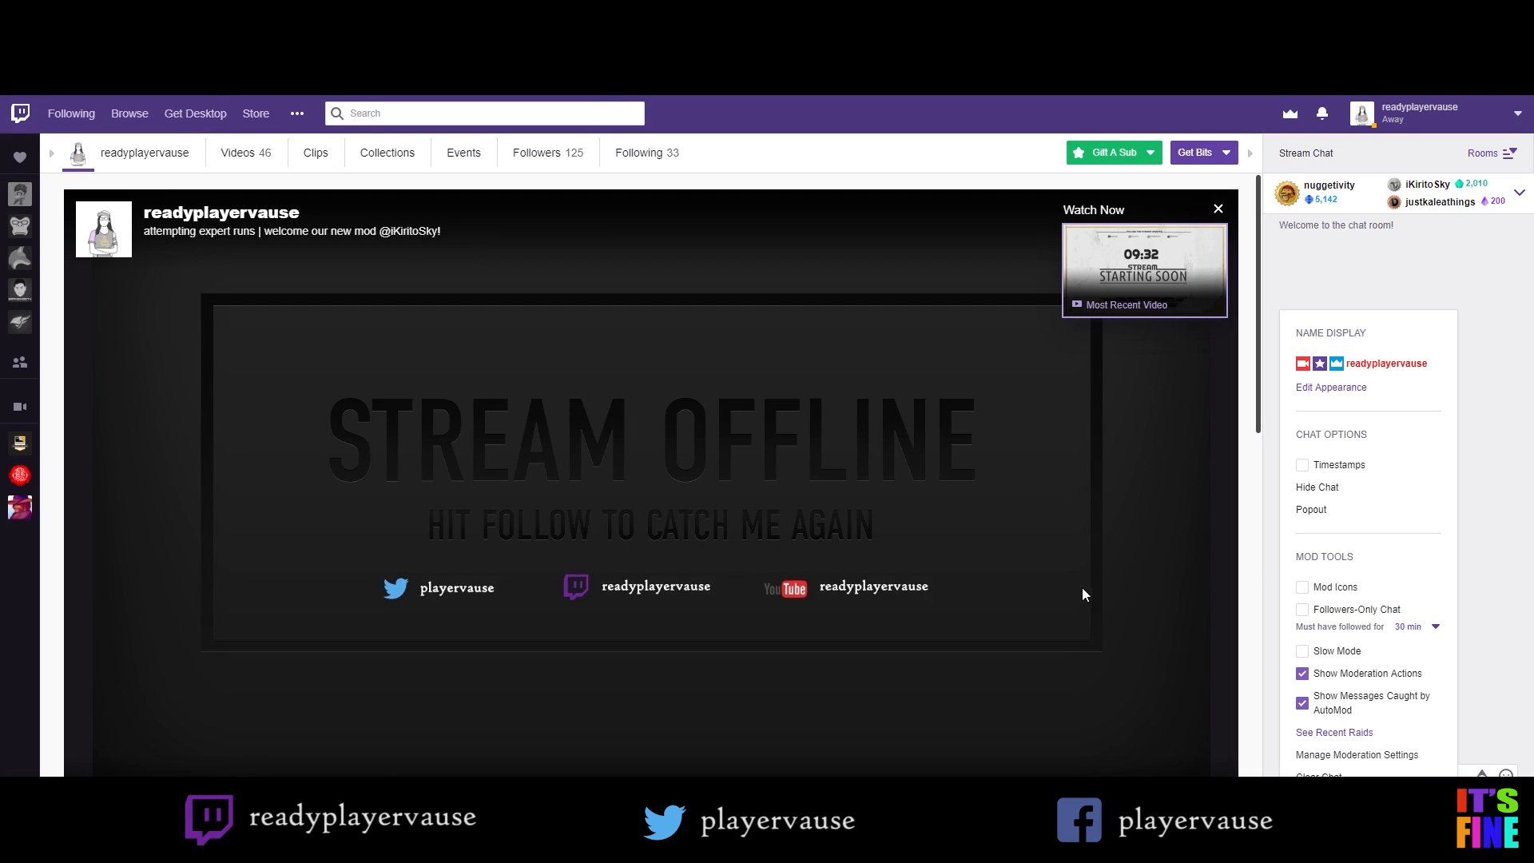
{"action": "left_click", "coordinate": [1318, 487]}
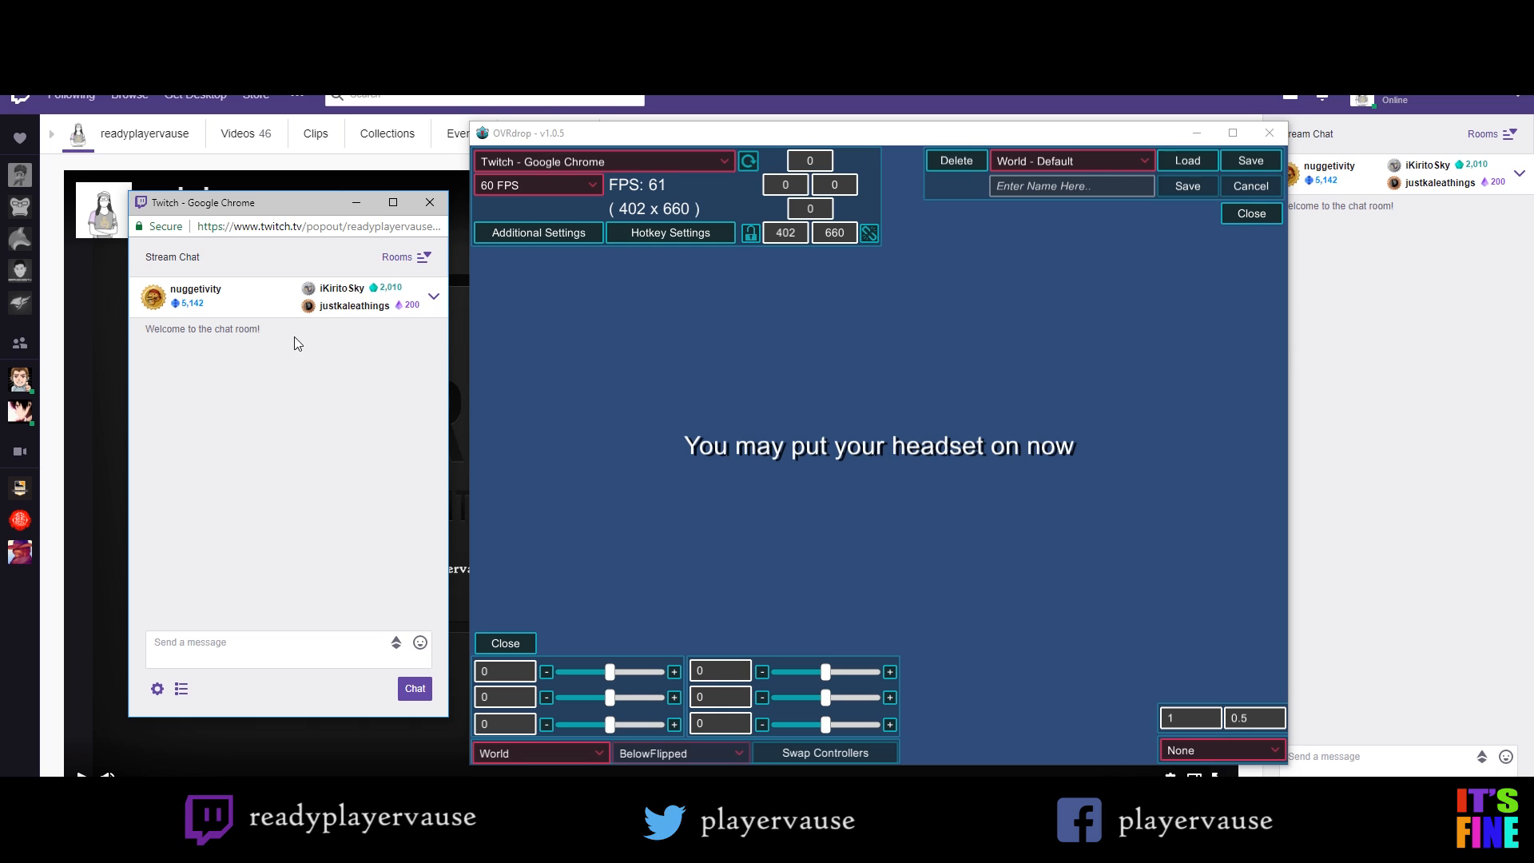
{"action": "mouse_move", "coordinate": [703, 198]}
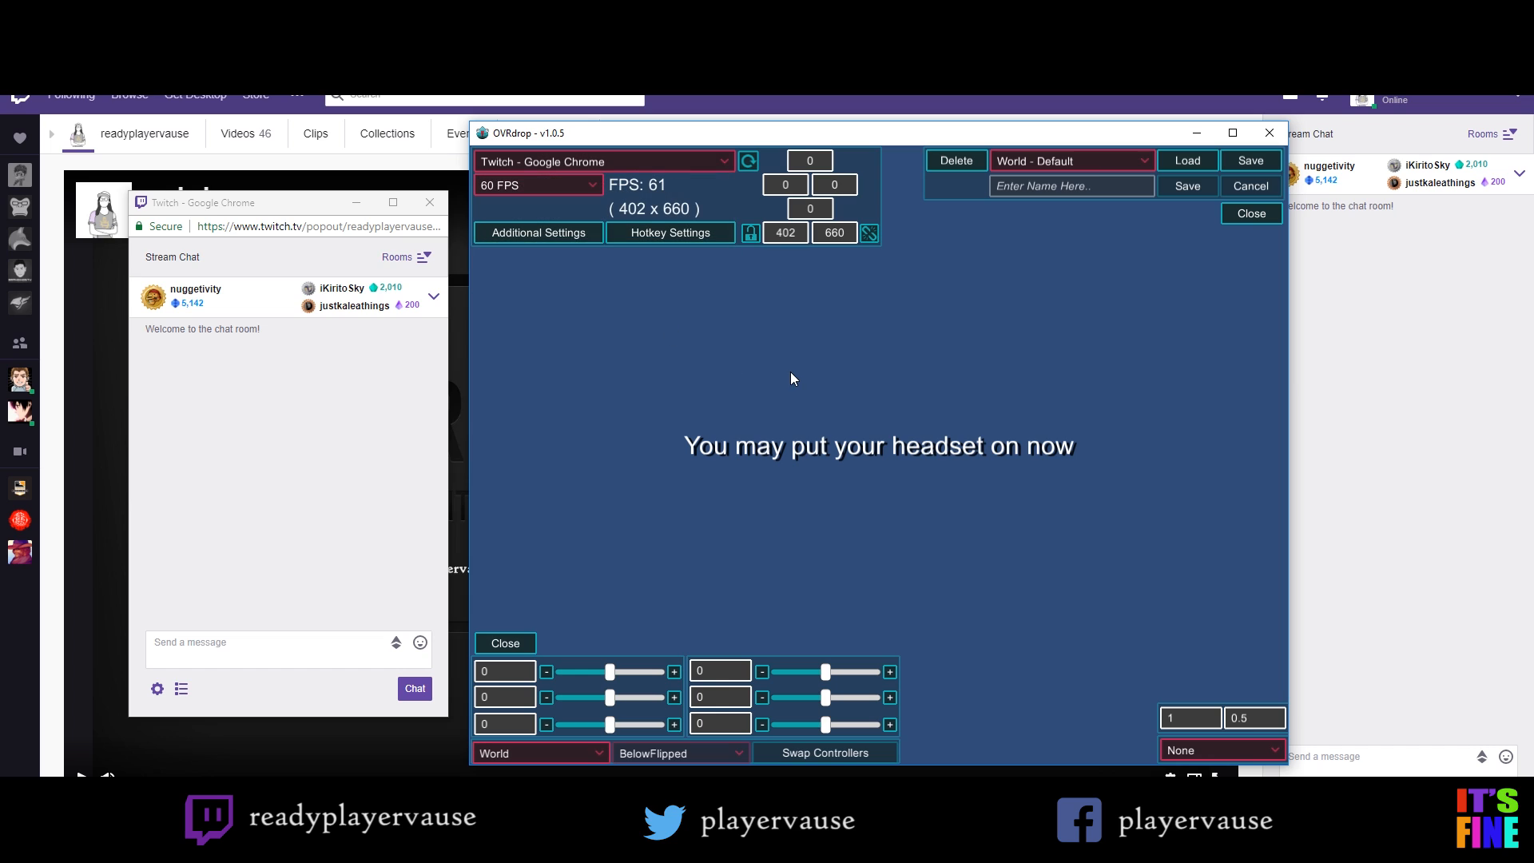
{"action": "mouse_move", "coordinate": [1088, 217]}
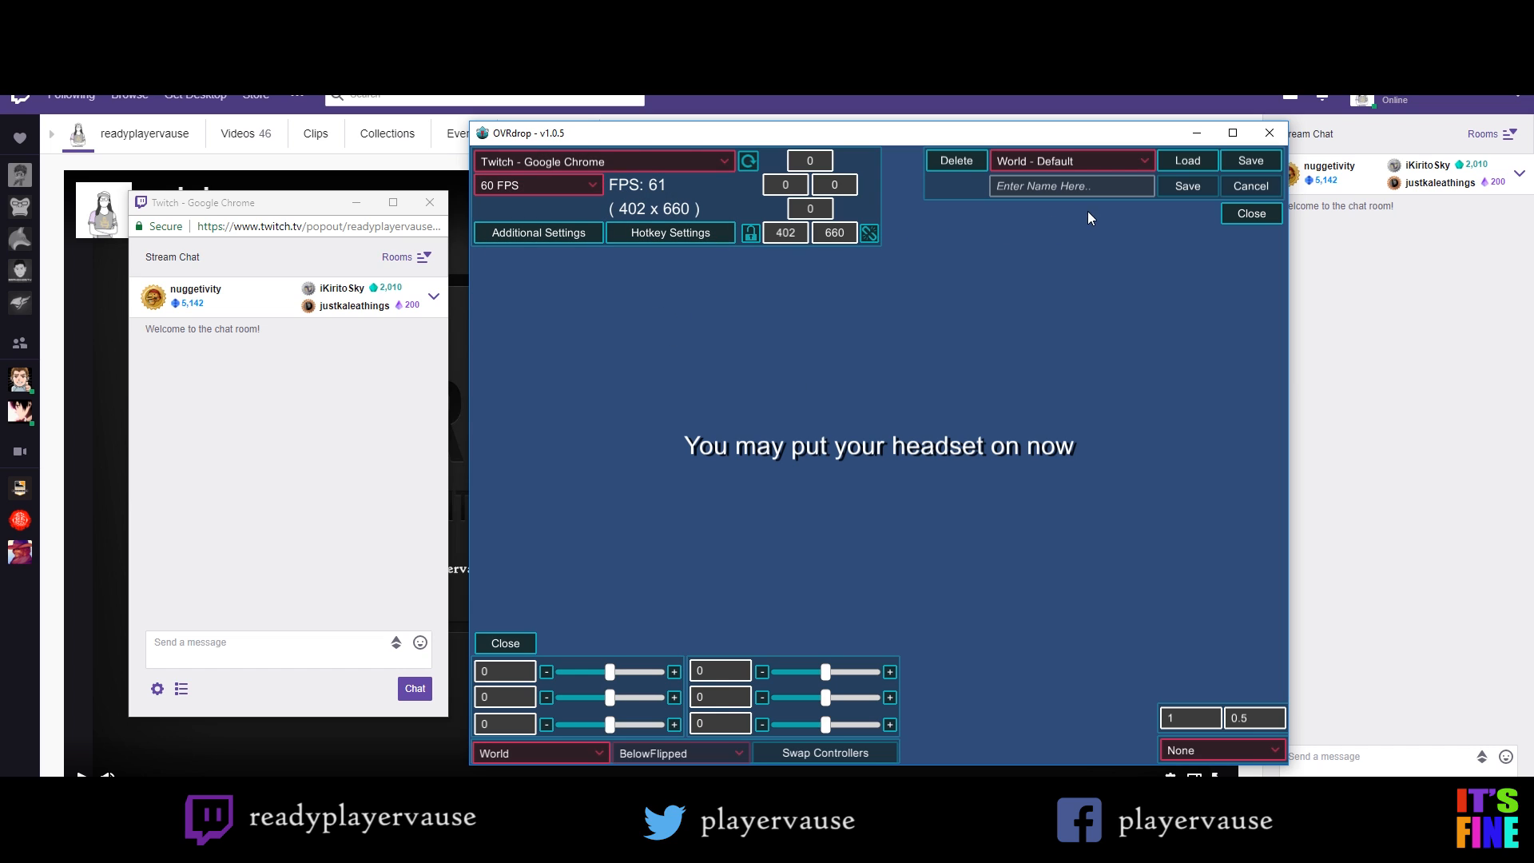
{"action": "mouse_move", "coordinate": [1071, 160]}
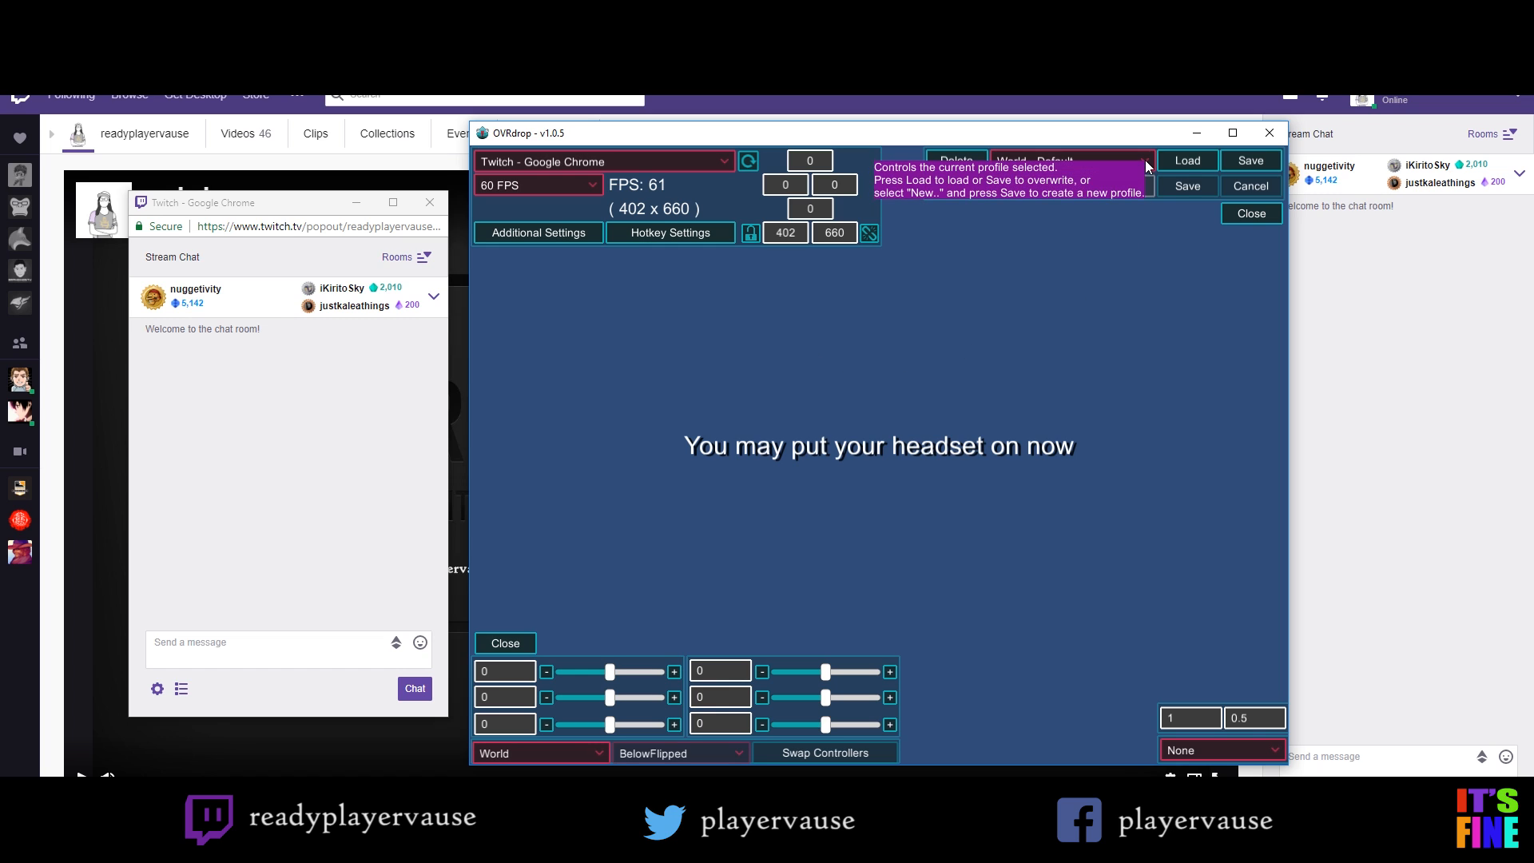
Choose the 'Left Controller - Back Side' overlay profile from the saved profiles list
{"action": "left_click", "coordinate": [1069, 160]}
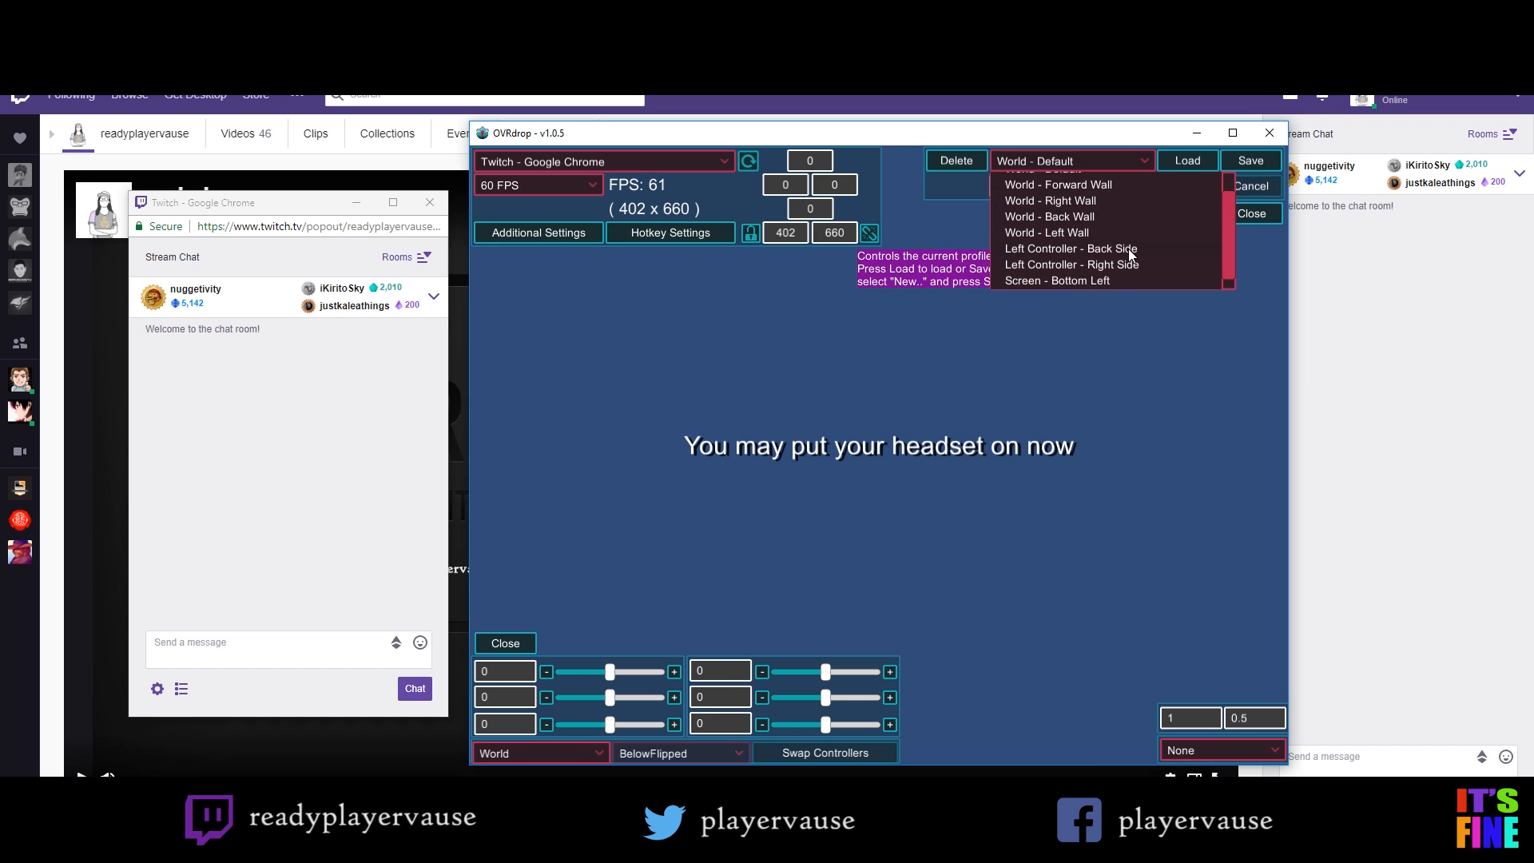
{"action": "left_click", "coordinate": [1069, 249]}
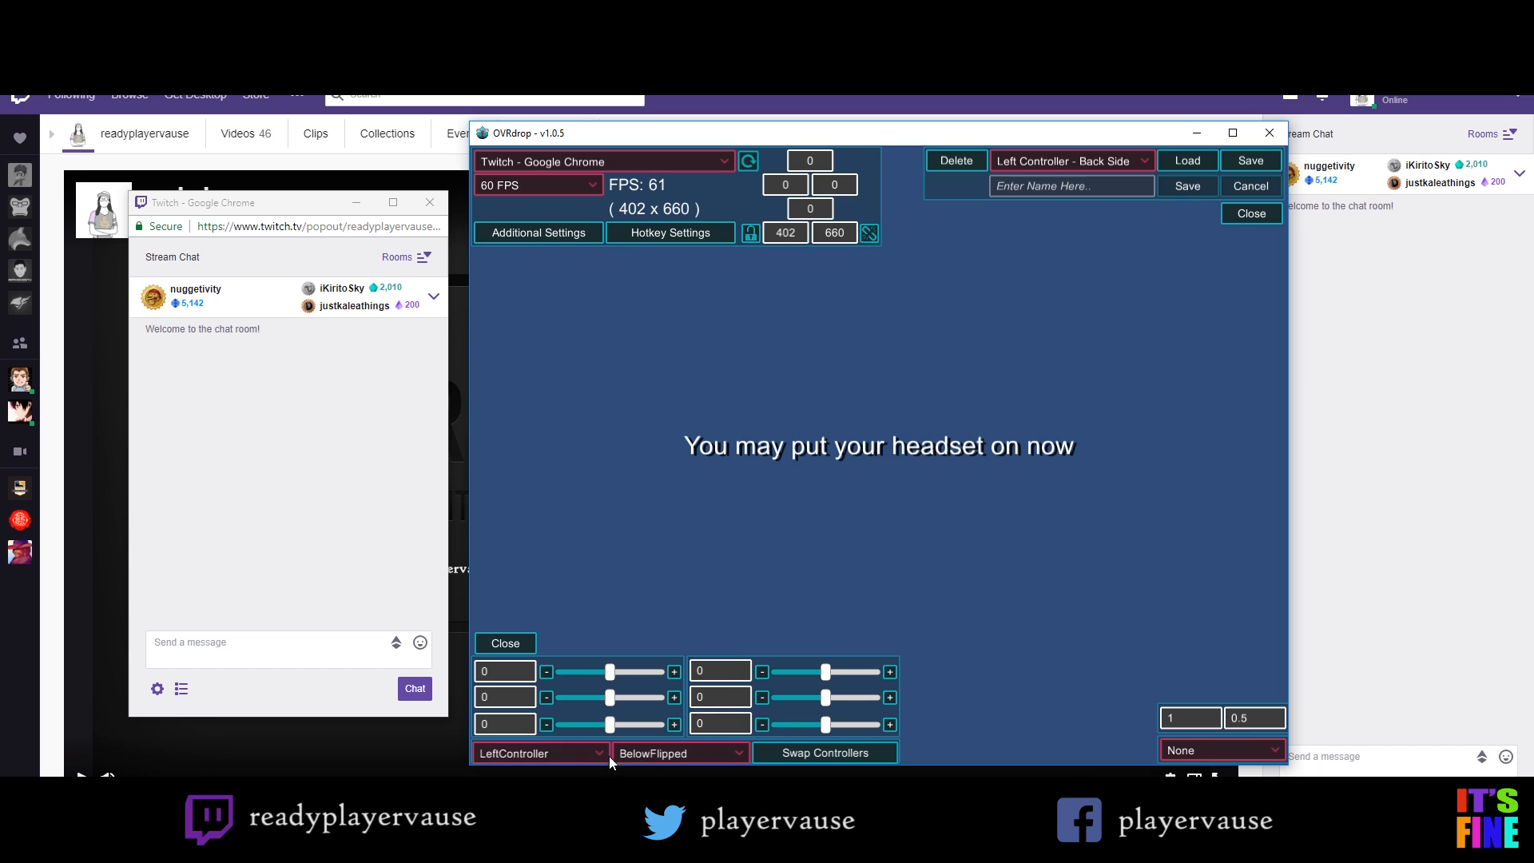
{"action": "mouse_move", "coordinate": [666, 758]}
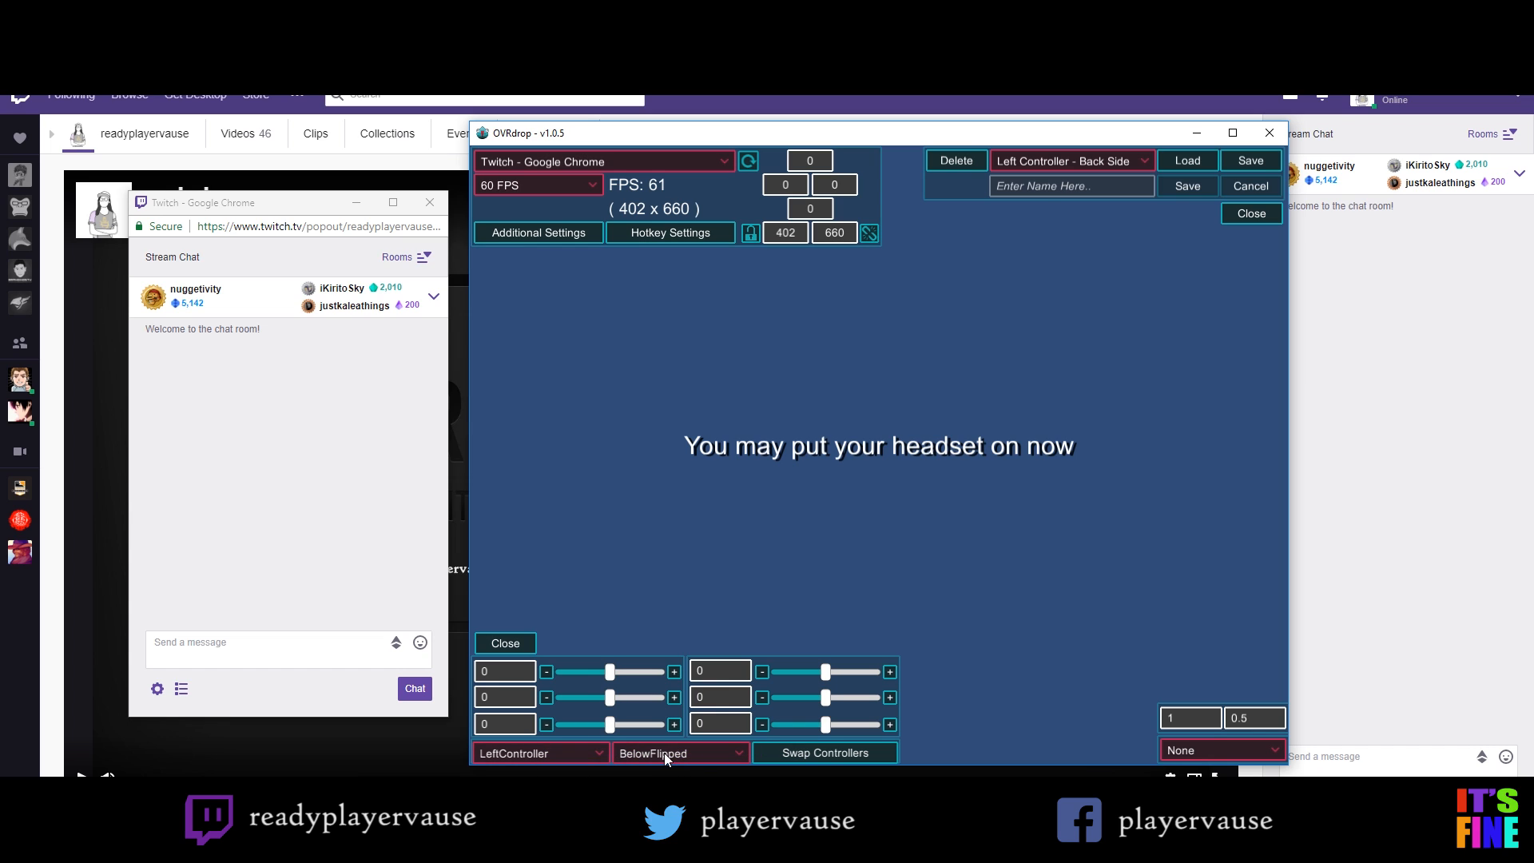
{"action": "mouse_move", "coordinate": [818, 560]}
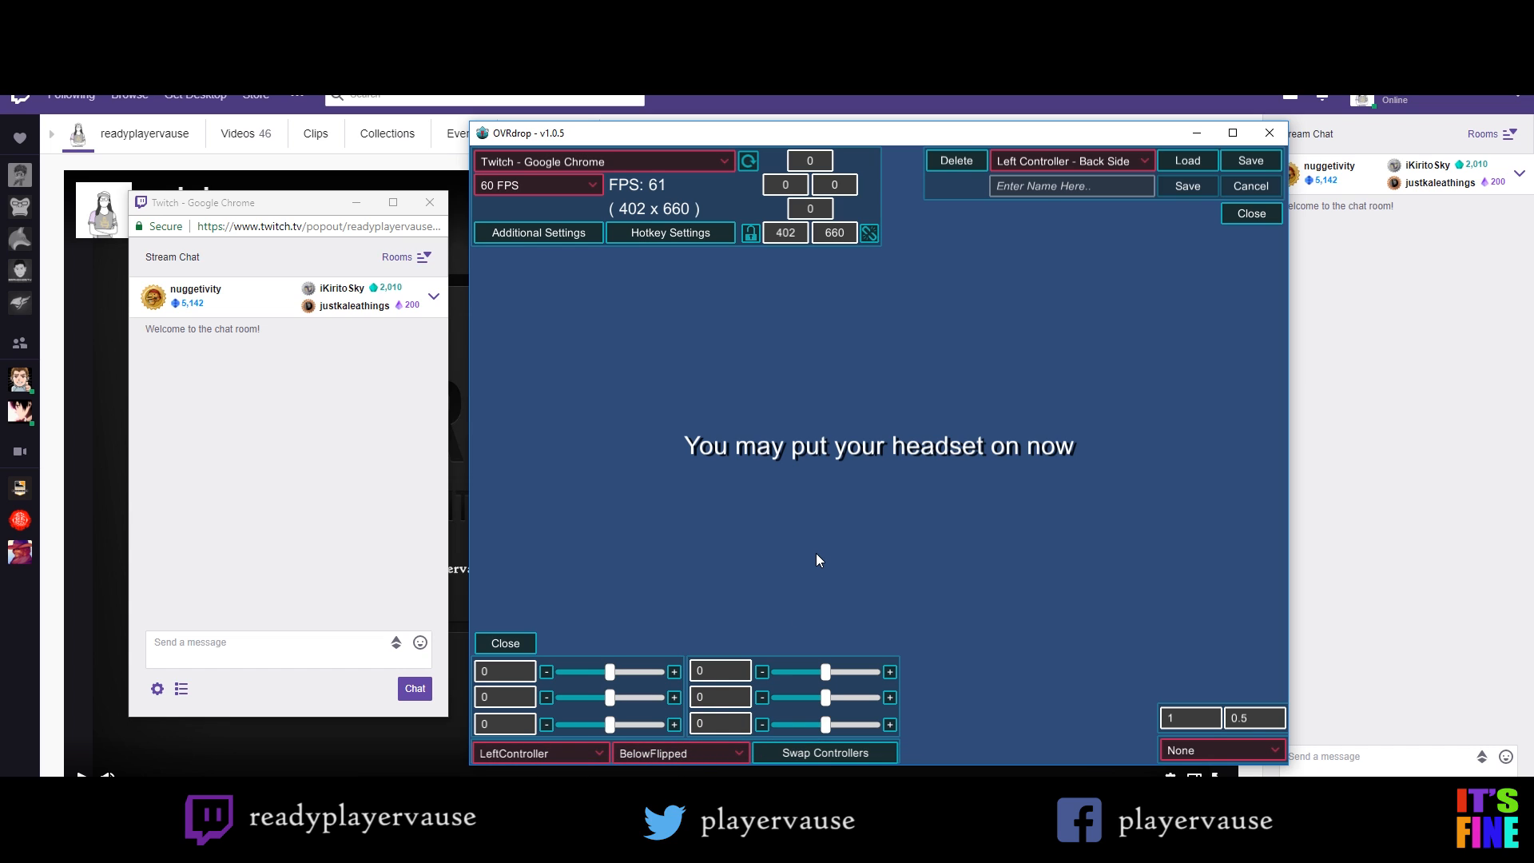